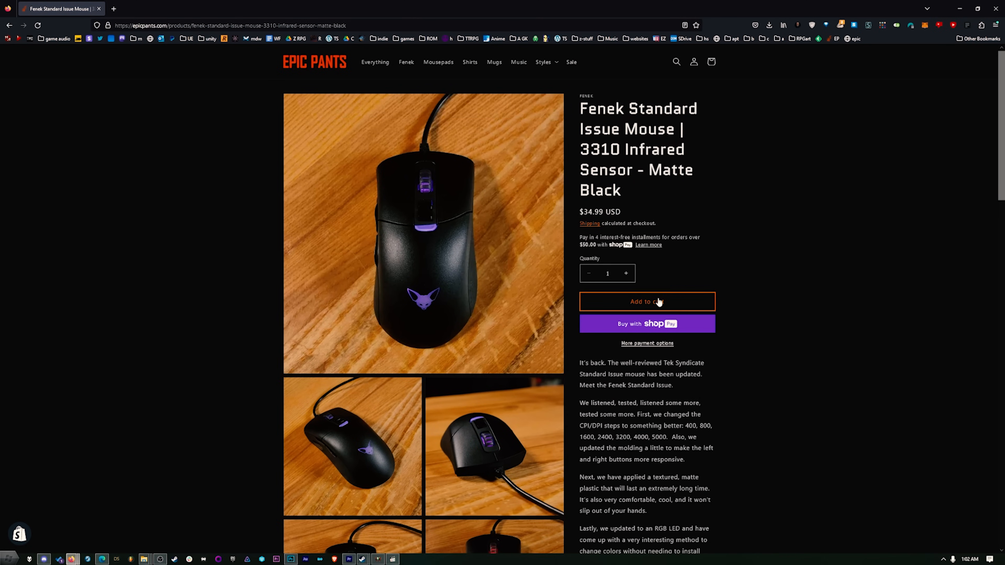
- Focus the Discount code field beside the $39.99 Fenek Swift Gaming Mouse order summary
click(647, 302)
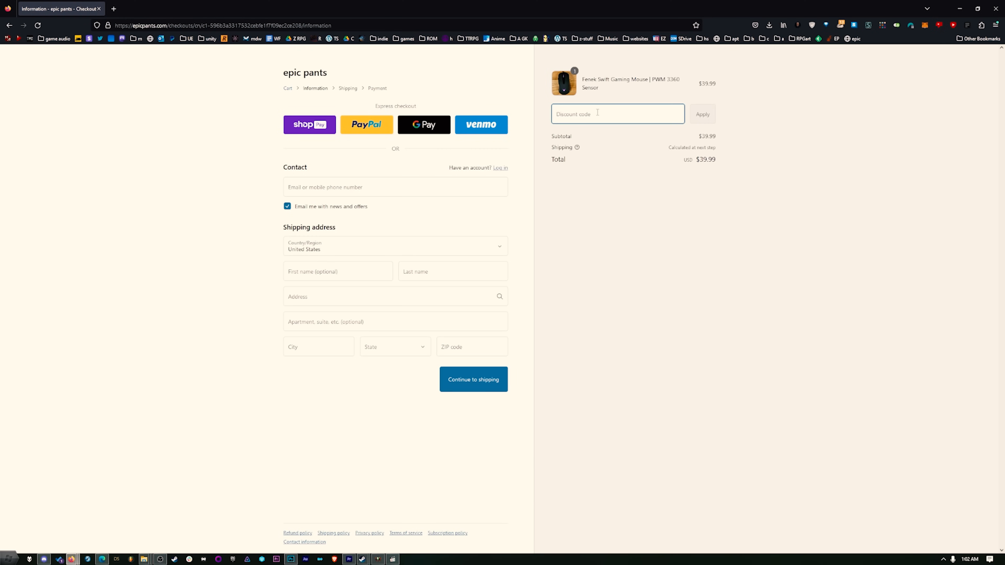